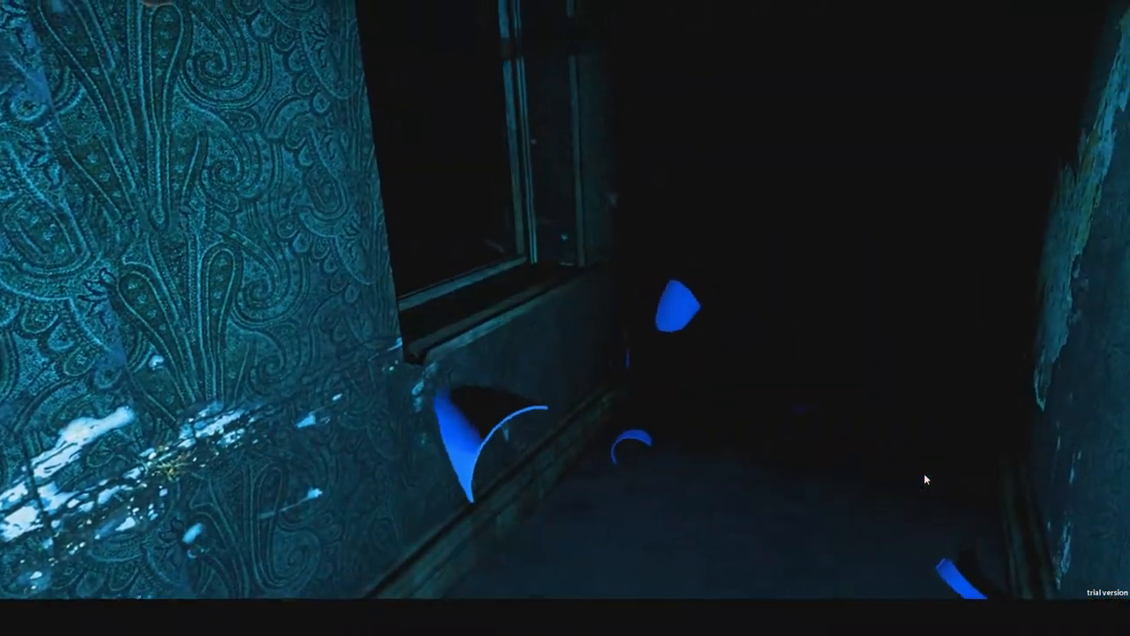
pyautogui.moveTo(925, 477)
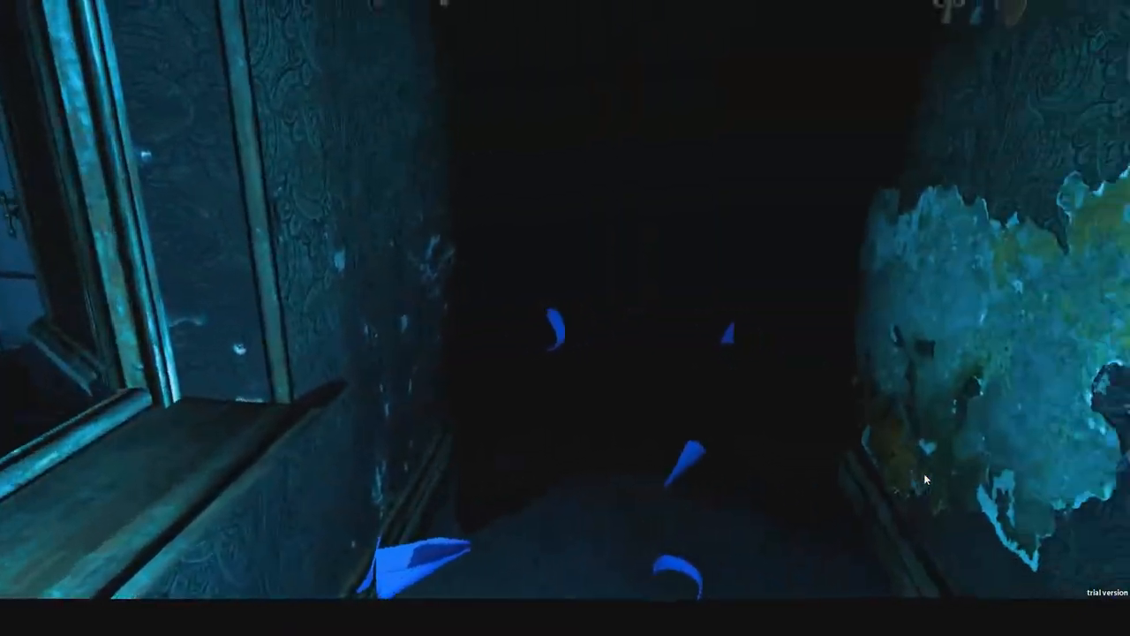